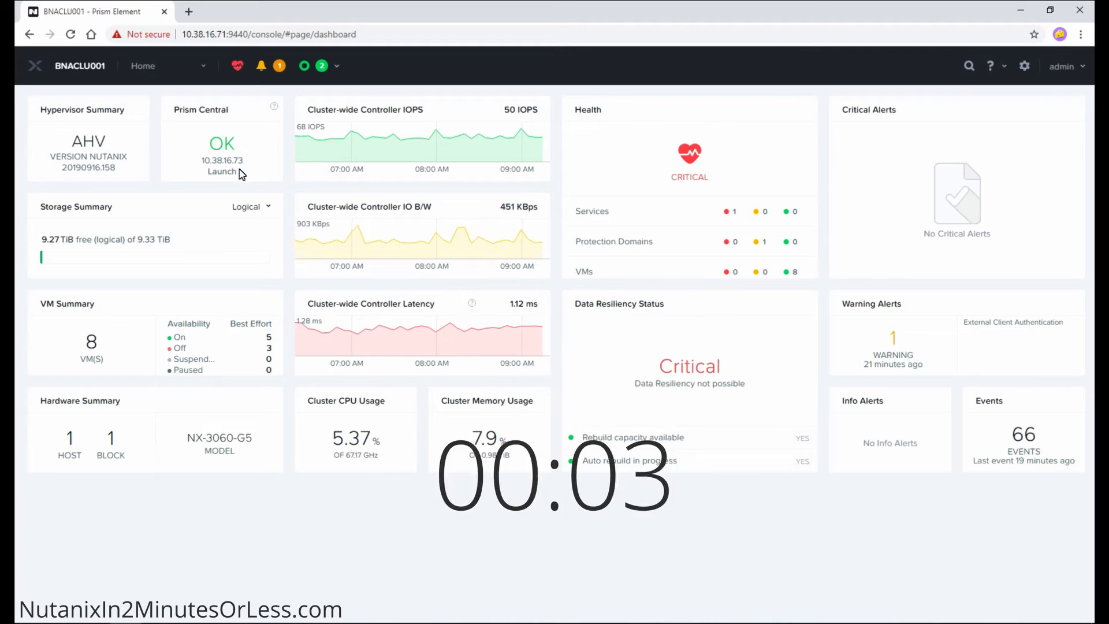
mouse_move(192, 70)
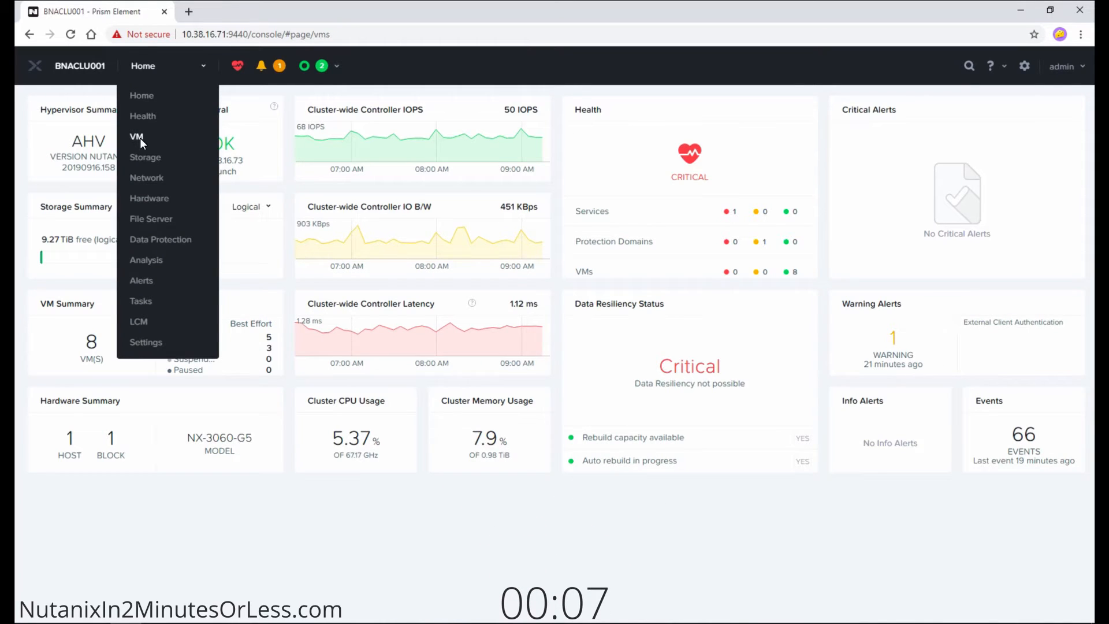
Open the Update VM dialog for SQL_001 from the VM table
click(136, 137)
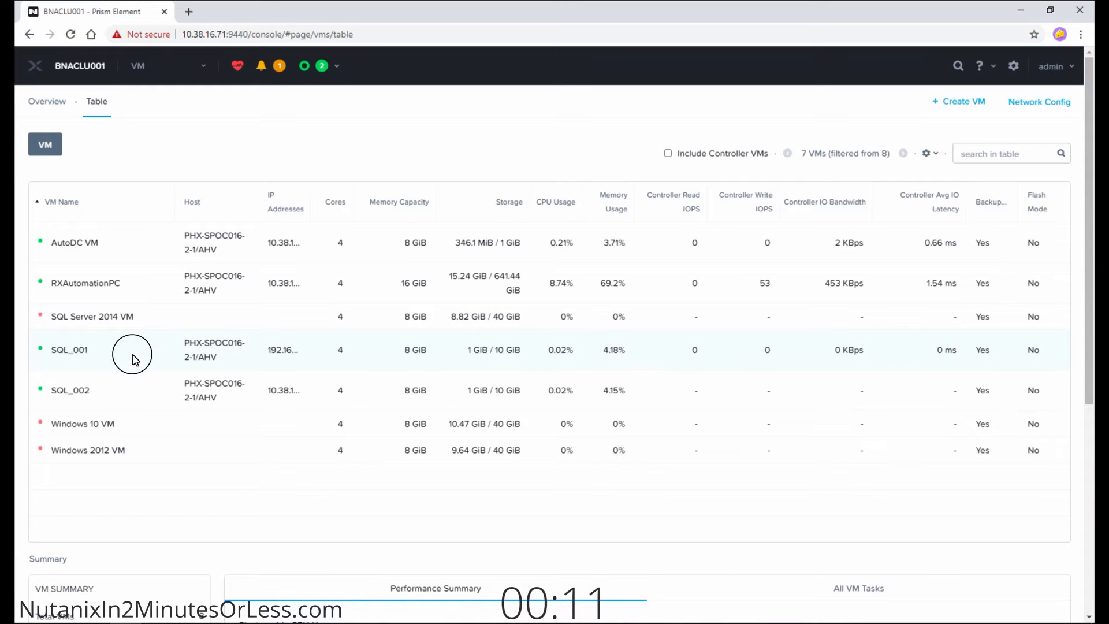
click(69, 349)
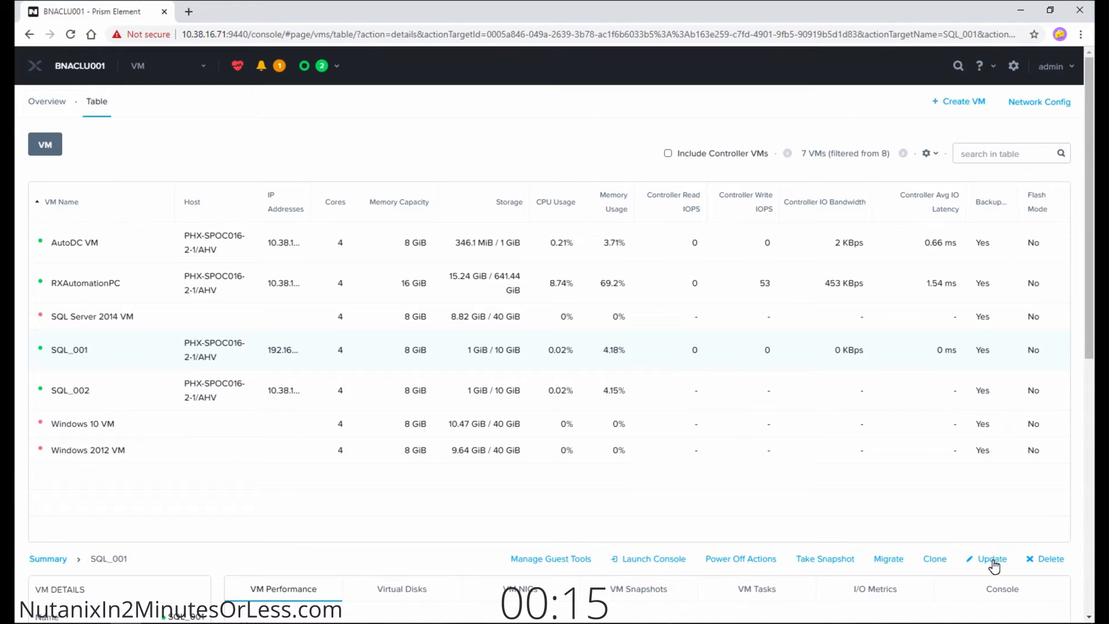
click(992, 559)
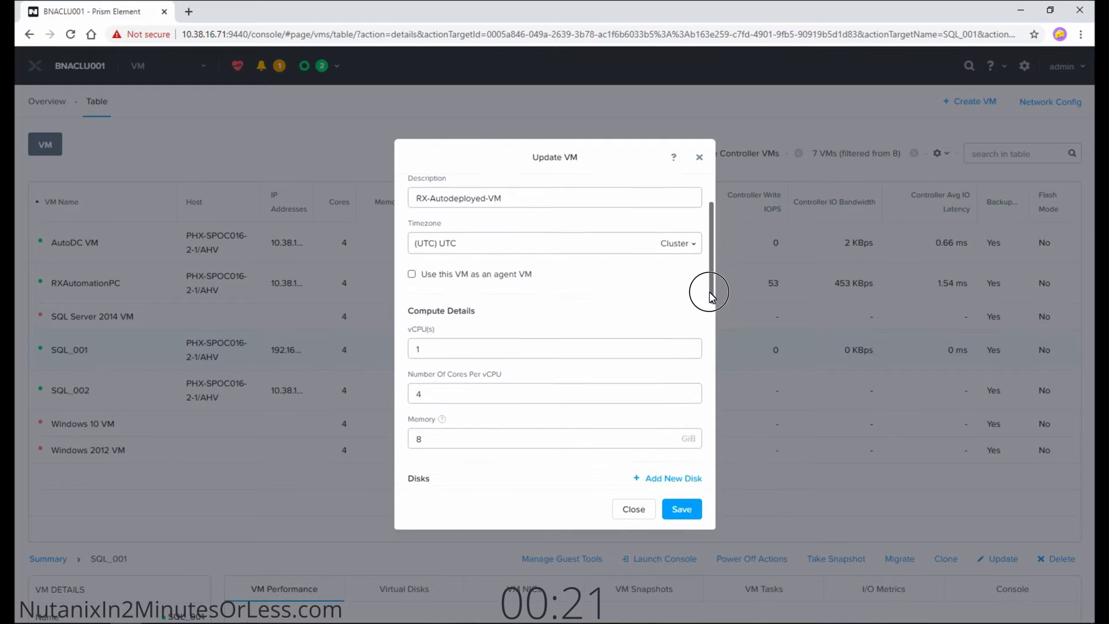
Open the Update Disk dialog for SQL_001's 10 GiB scsi.0 disk
scroll(down, 3)
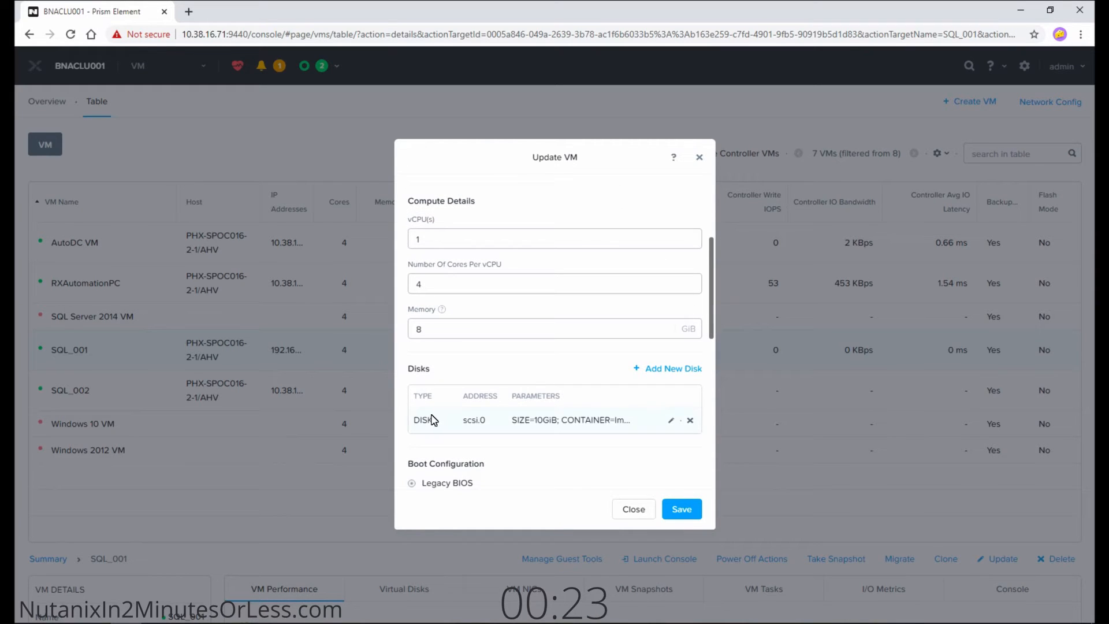
mouse_move(570, 420)
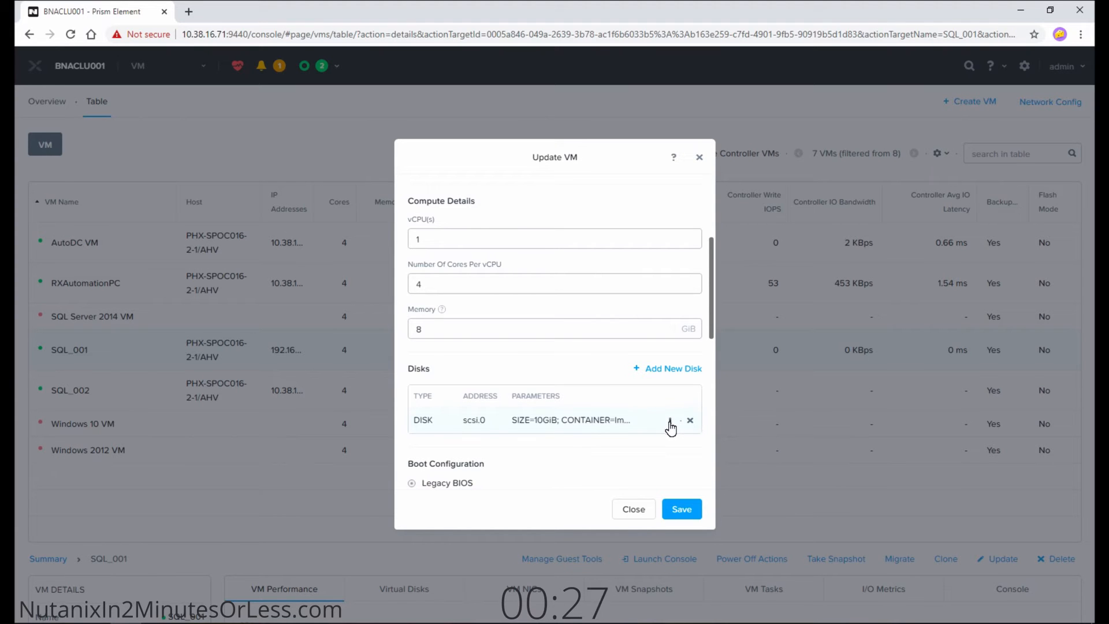
click(668, 420)
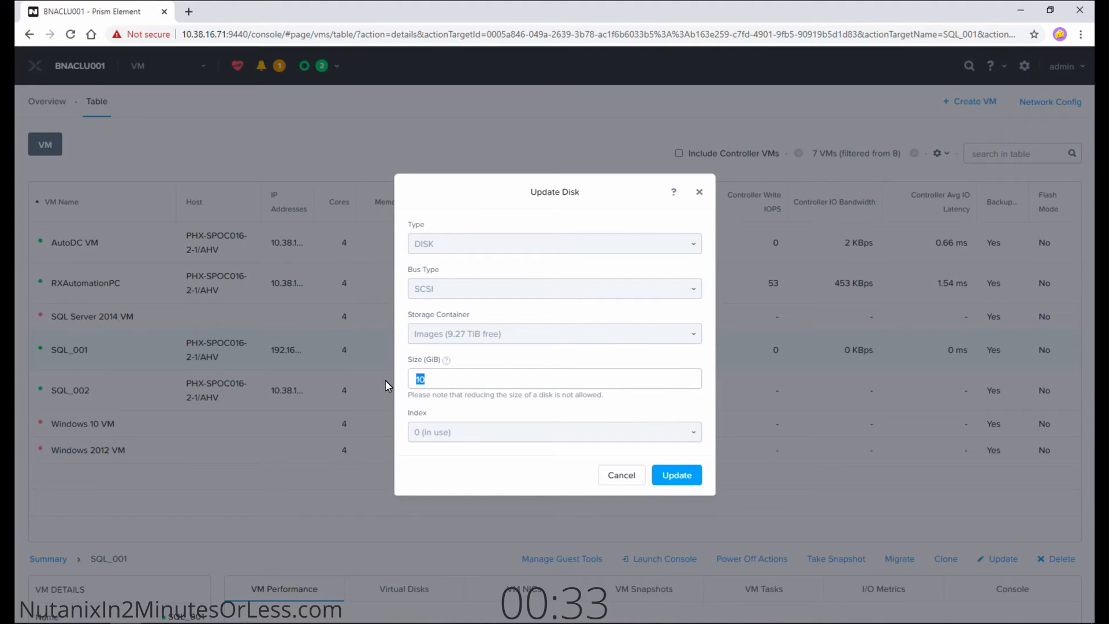
Change the disk size from 10 to 40 GiB and apply the update
text(40)
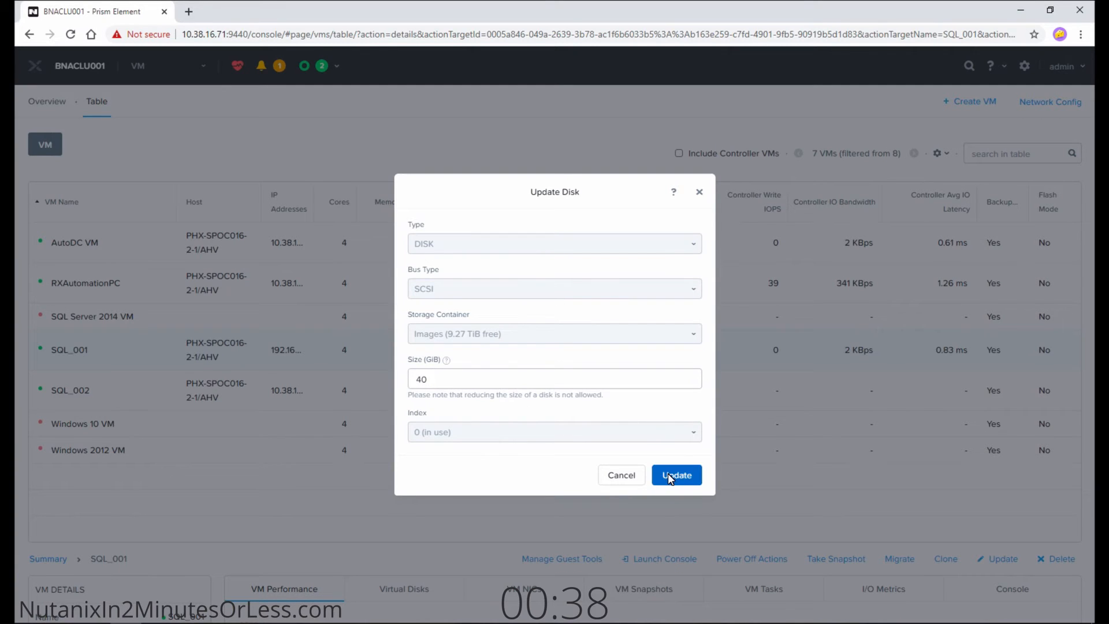
click(675, 475)
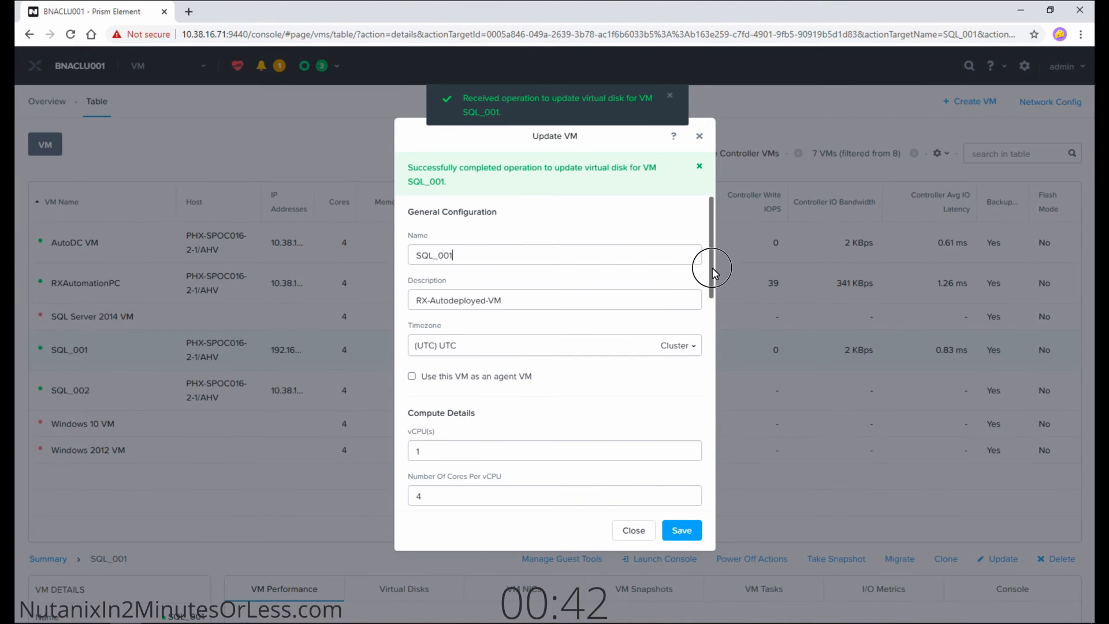
Confirm the 40 GiB disk under Disks and save SQL_001's configuration
scroll(down, 3)
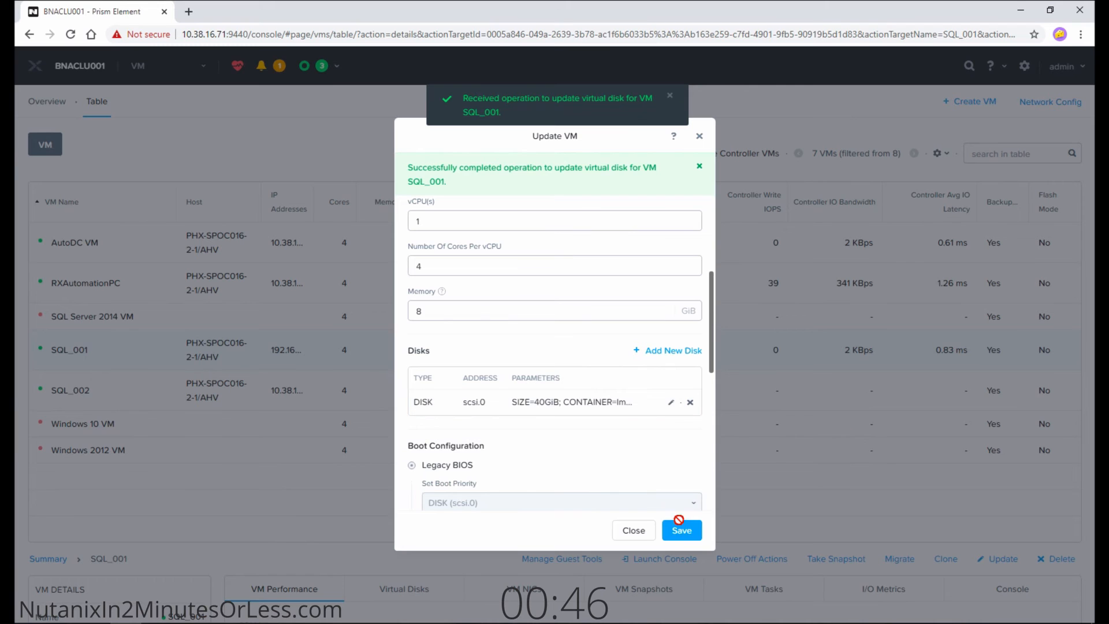
click(681, 529)
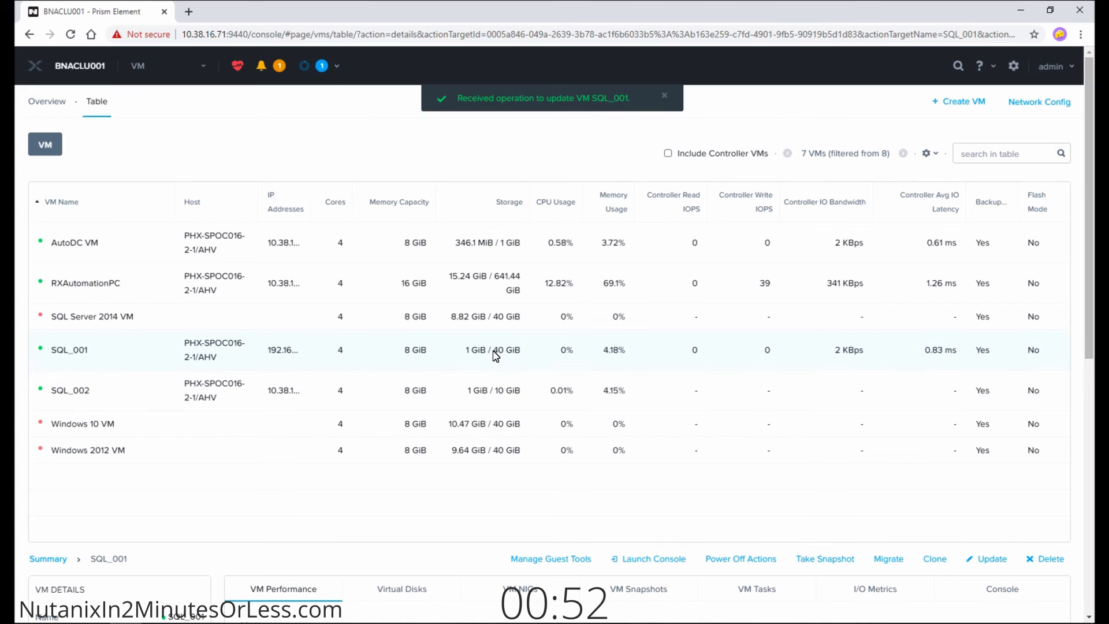
mouse_move(513, 361)
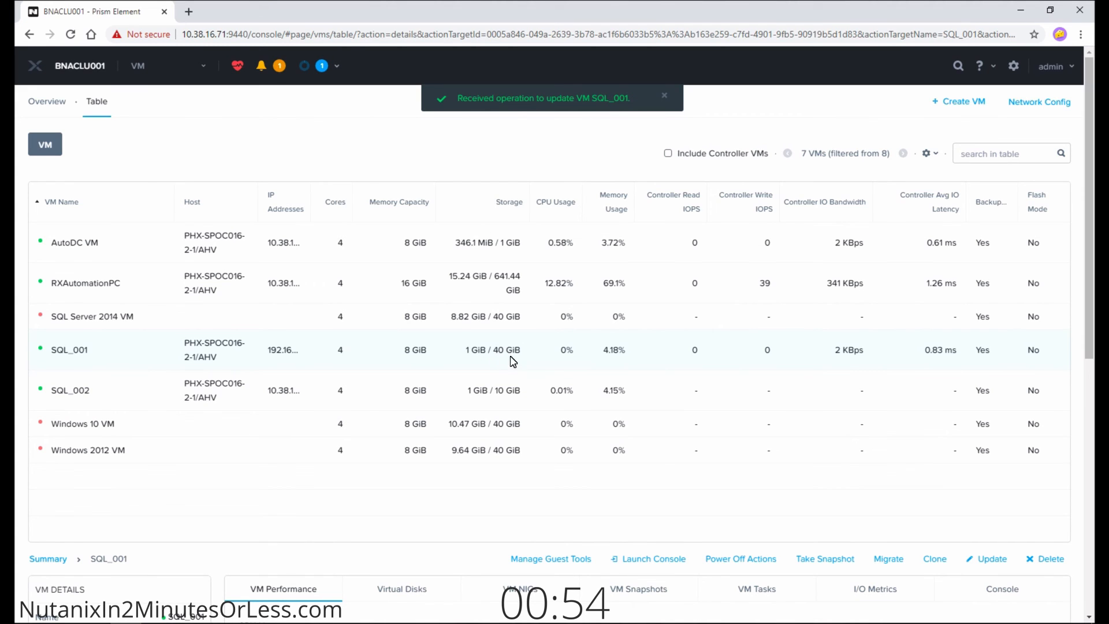